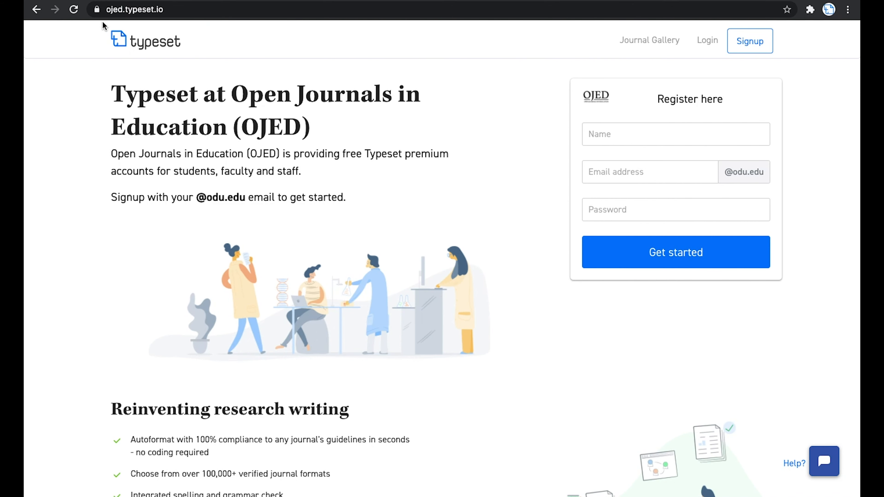
mouse_move(222, 139)
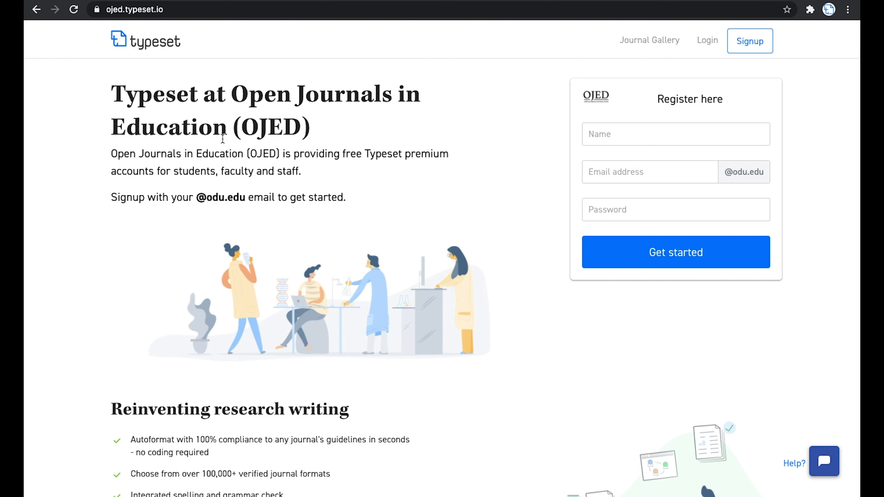
mouse_move(469, 88)
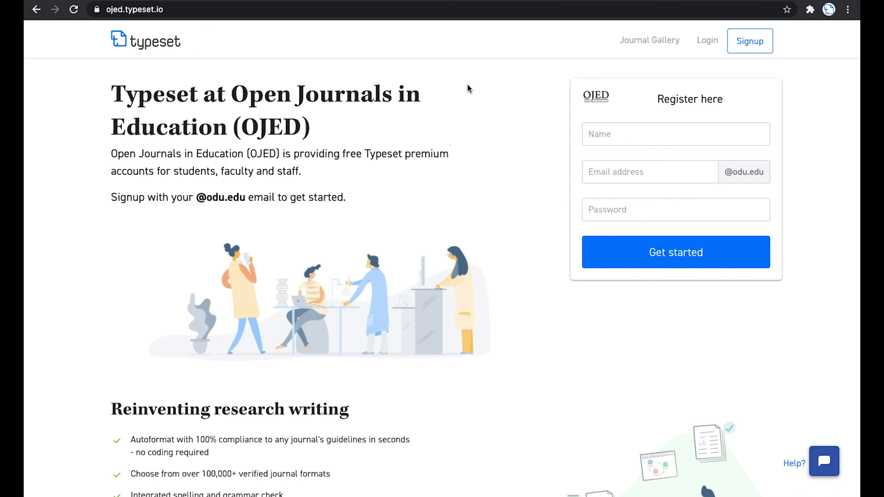
mouse_move(771, 318)
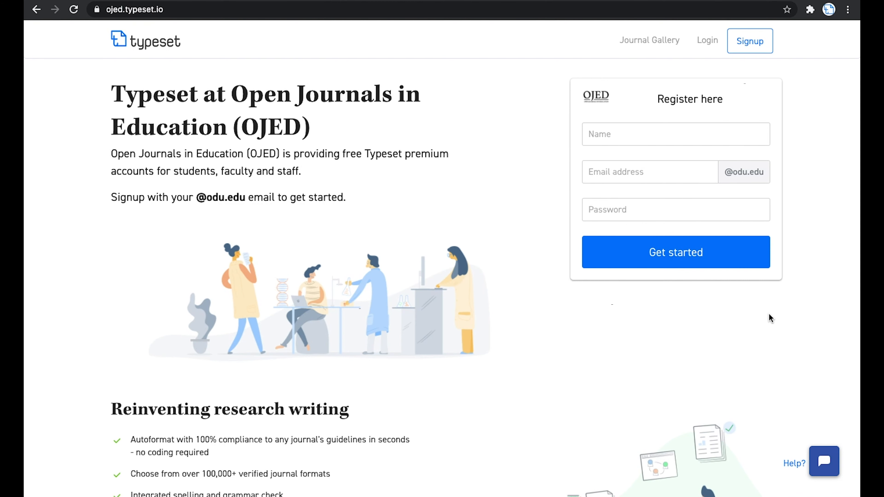
mouse_move(560, 63)
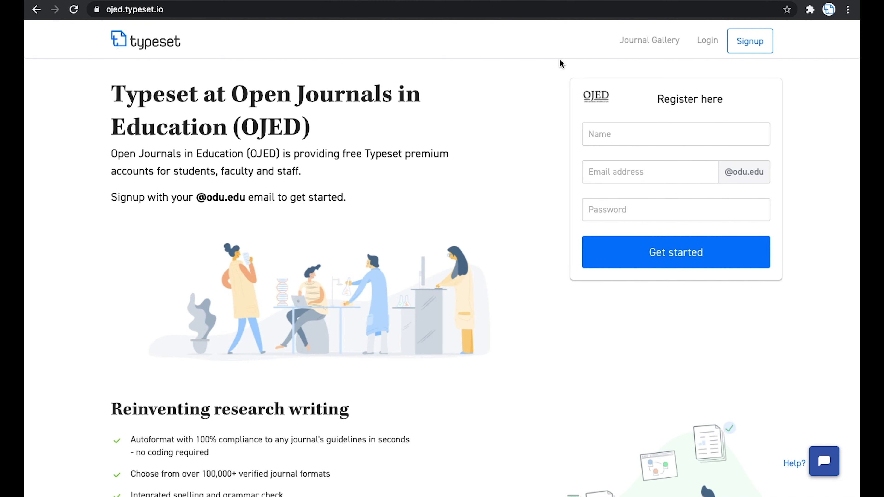
mouse_move(422, 5)
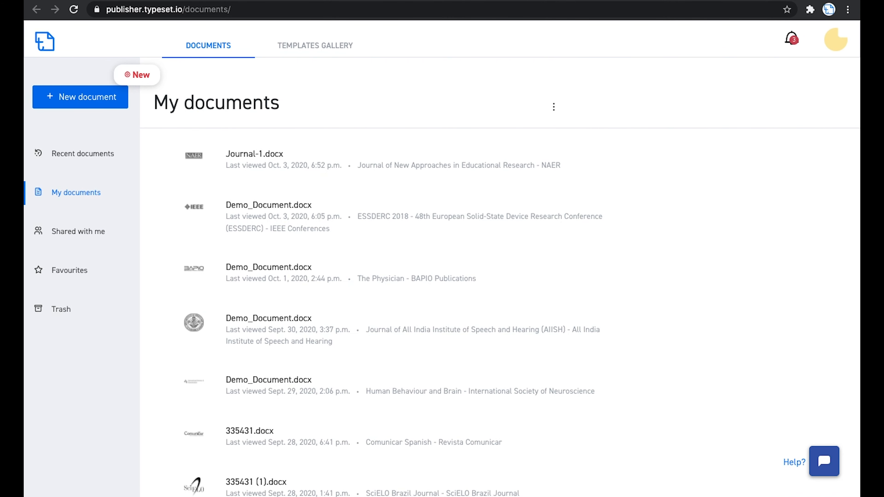
mouse_move(249, 56)
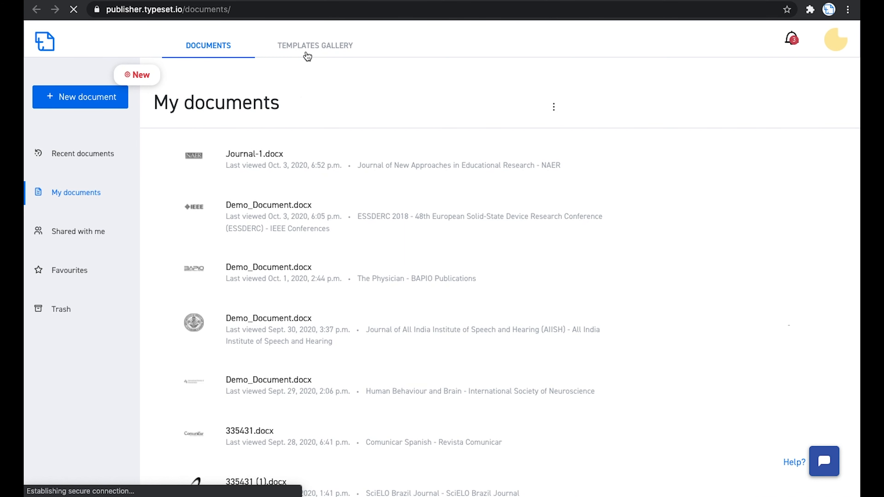
- Search the Templates Gallery for 'naer' and select the NAER publisher suggestion
click(314, 45)
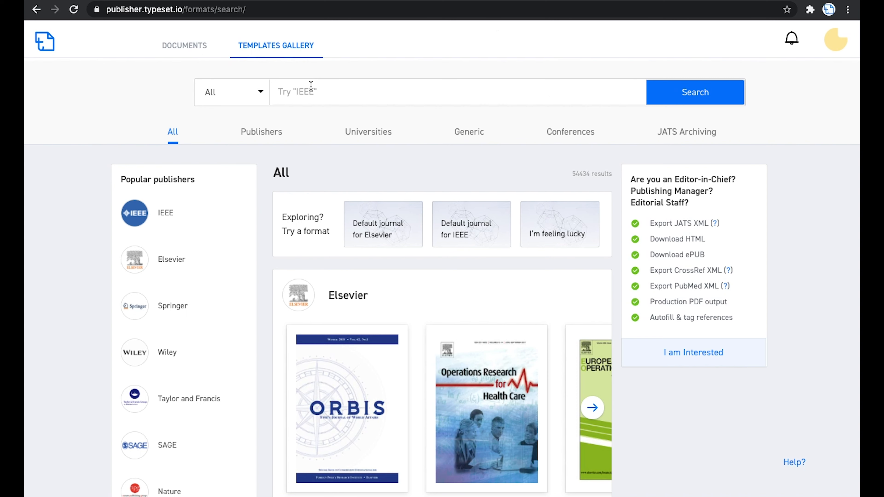
text(naer)
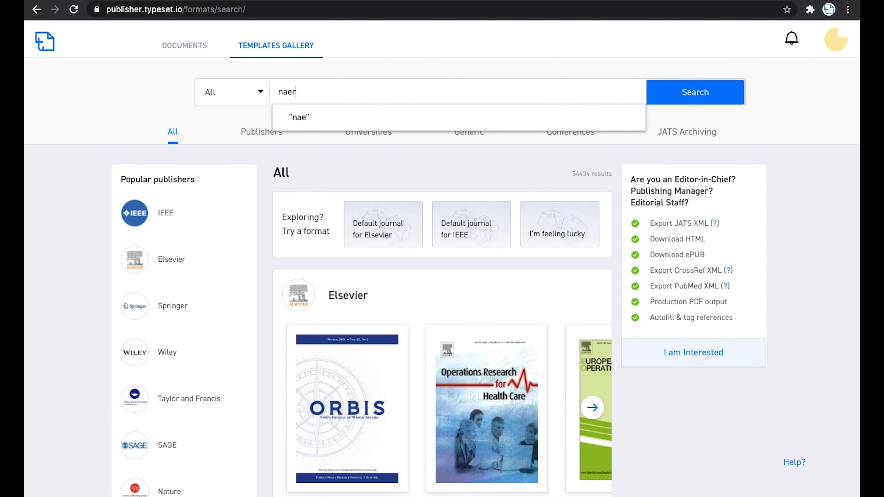
click(261, 132)
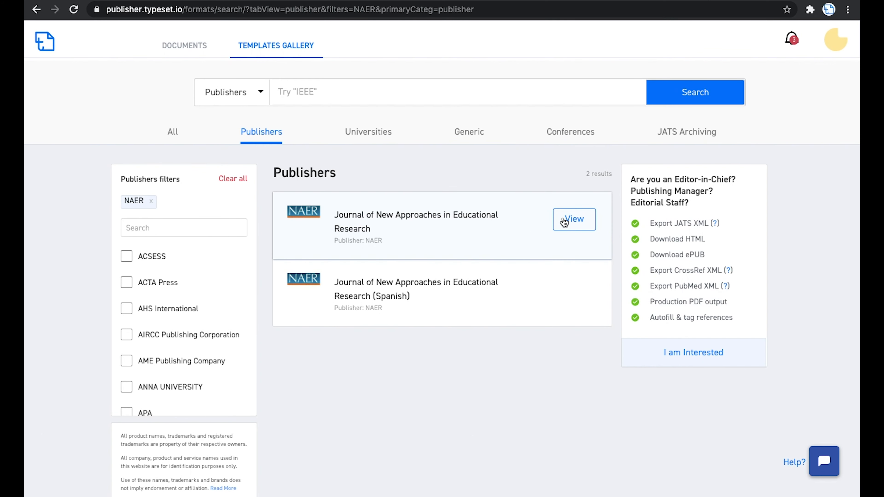
- View the first NAER journal template and choose 'My MS Word file' to upload Journal-1.docx
click(574, 219)
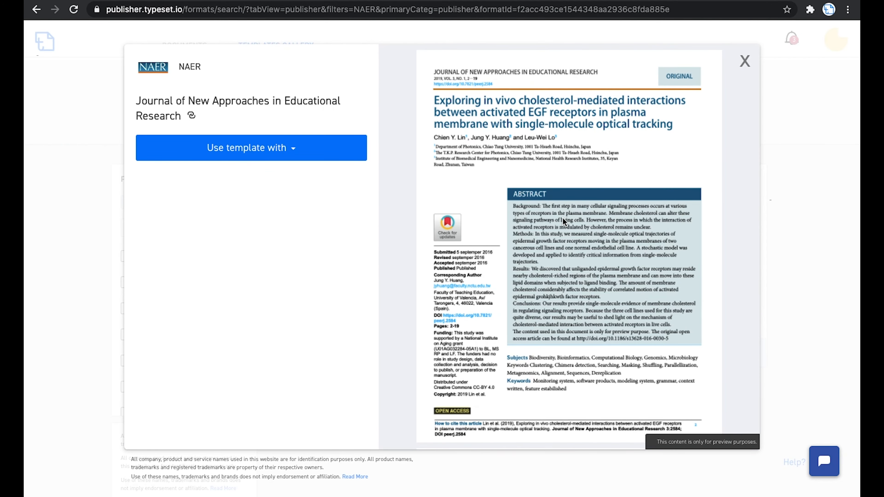
scroll(down, 3)
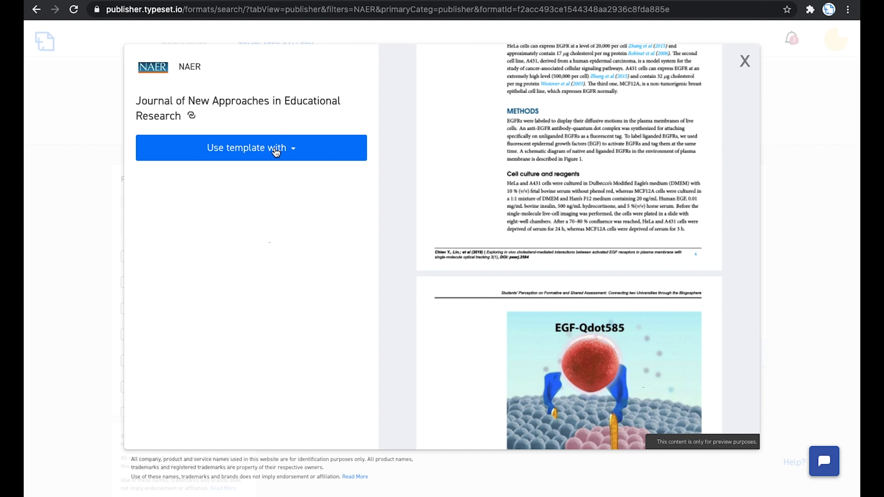
click(250, 148)
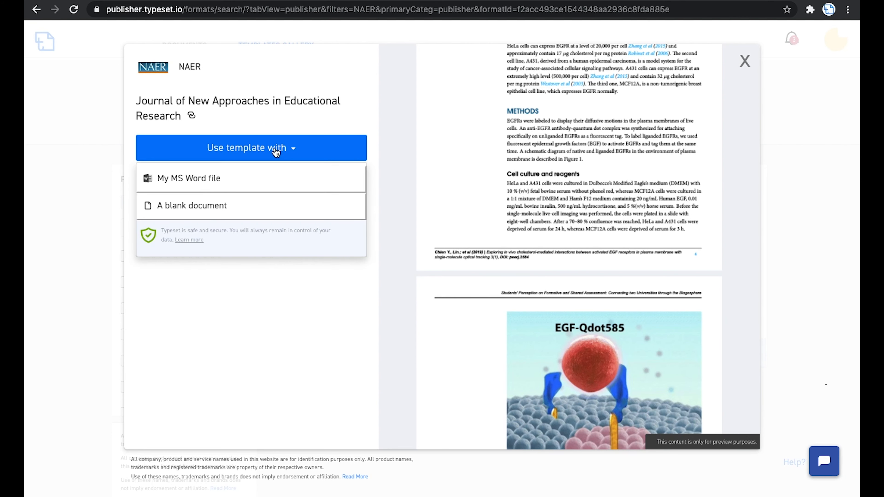
mouse_move(265, 179)
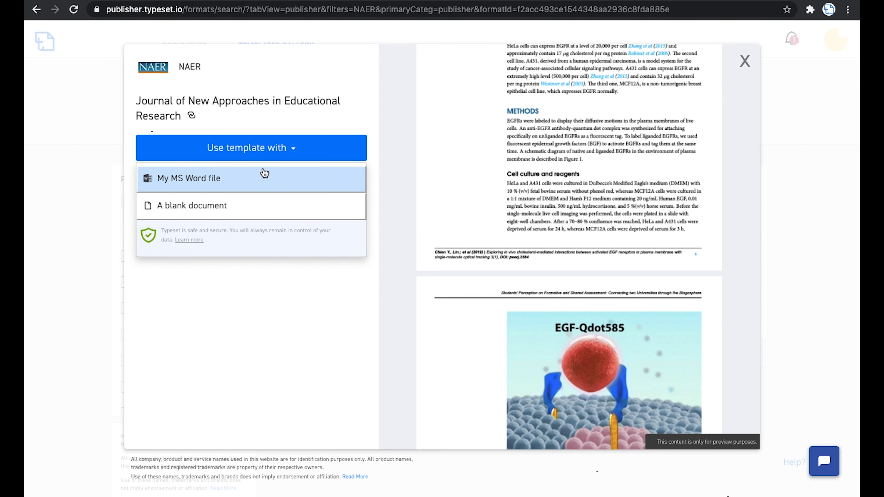
click(188, 178)
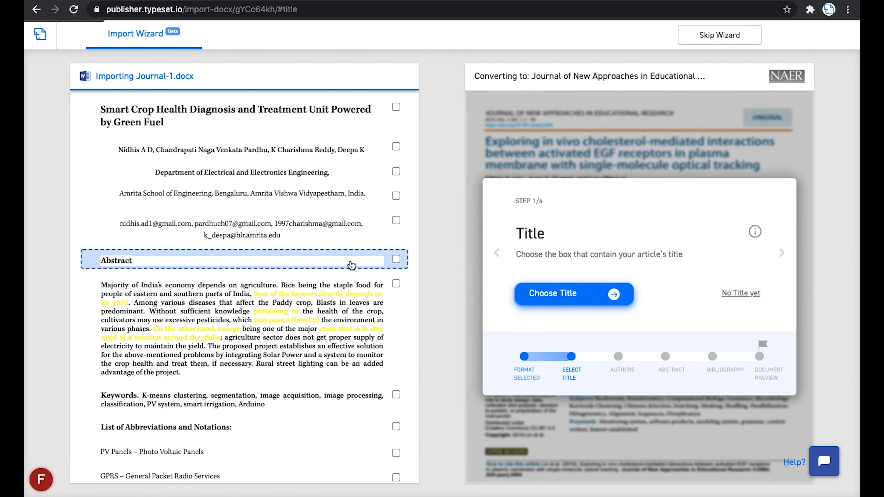
- Tag the title, save it, then mark the author and department affiliation lines
click(396, 107)
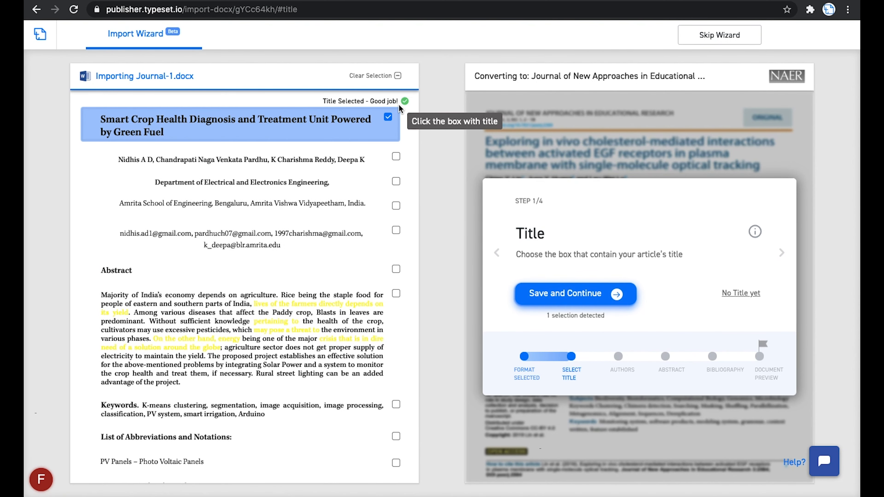
click(574, 294)
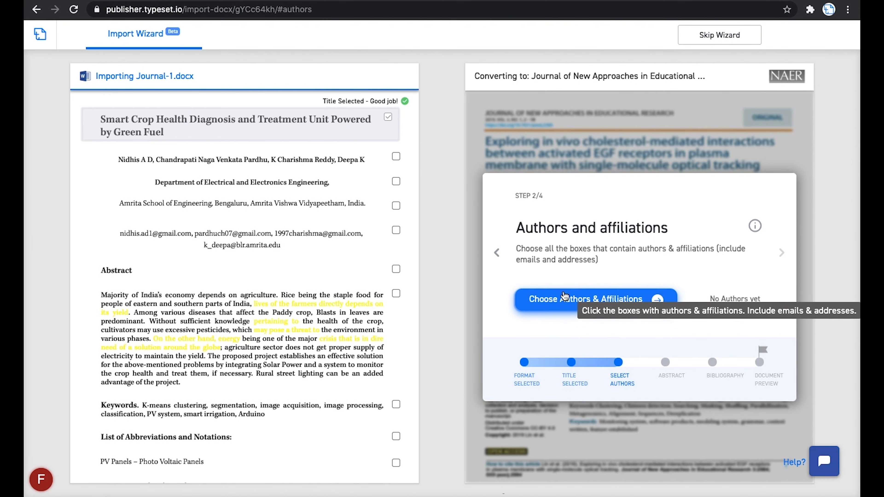
click(396, 163)
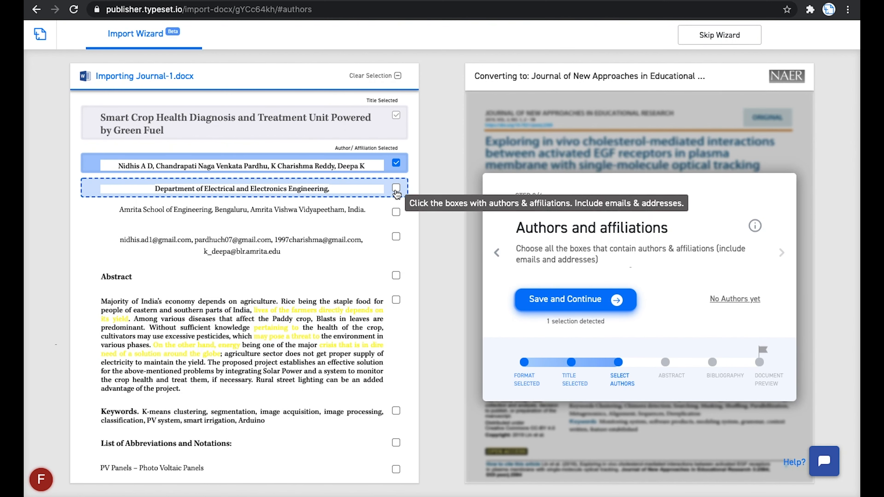
click(396, 188)
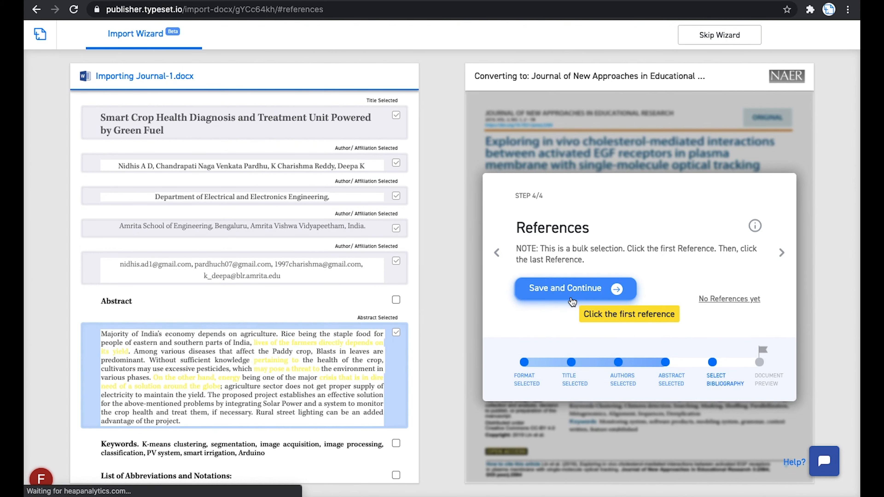
- Continue to References, select first through last reference as the bibliography and save
click(574, 289)
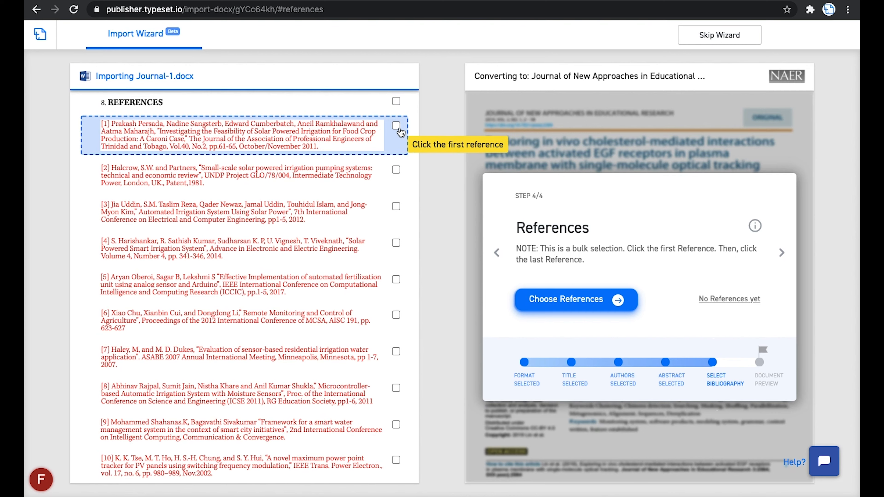
click(395, 125)
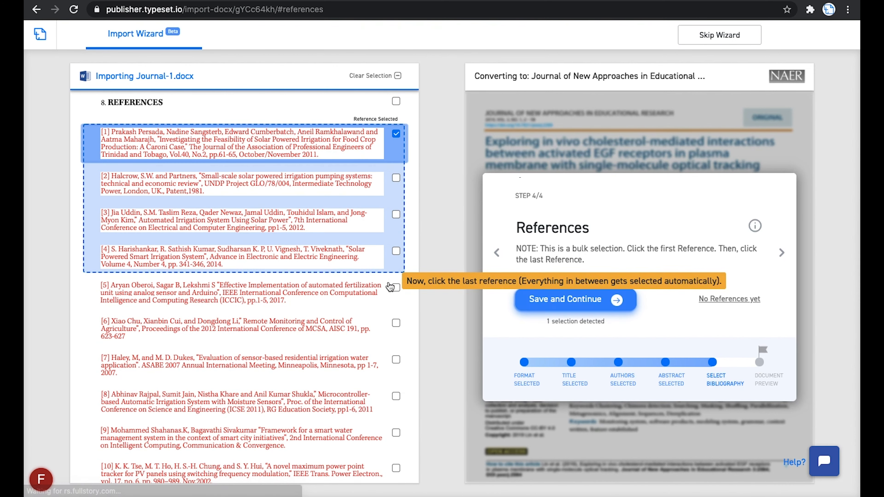
scroll(down, 3)
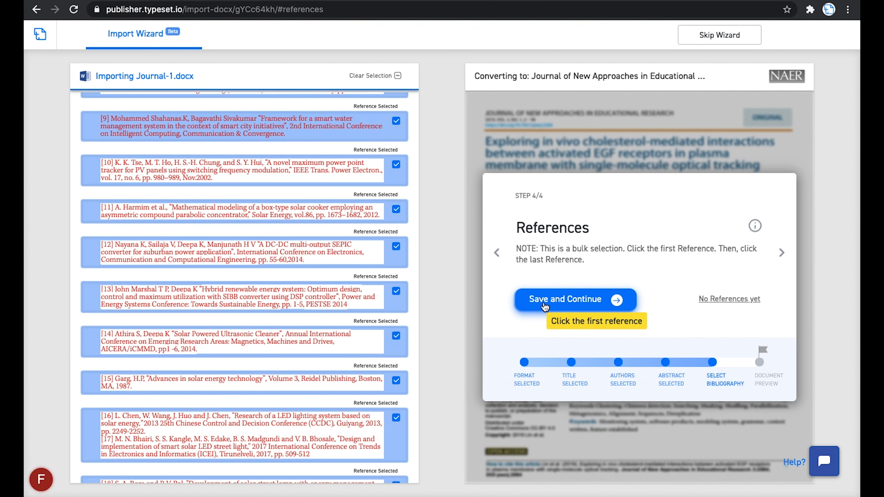
click(565, 299)
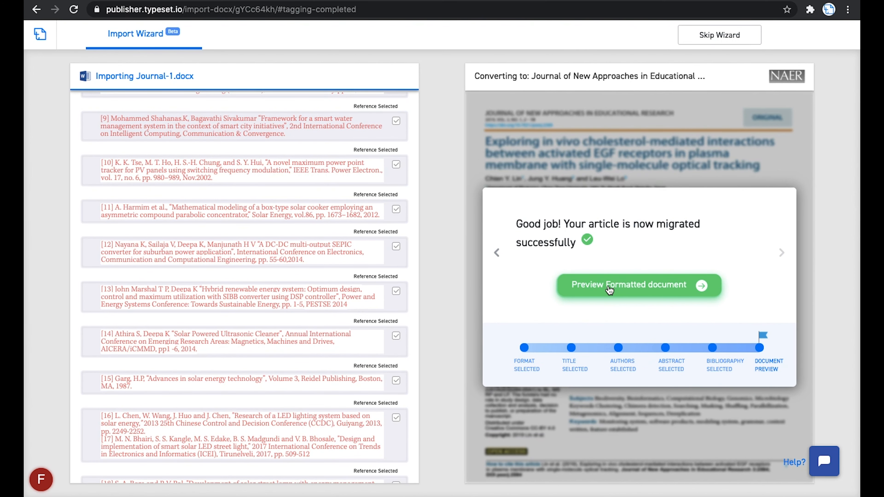
- Preview the Smart Crop Health article in the NAER journal layout and scroll through it
click(638, 284)
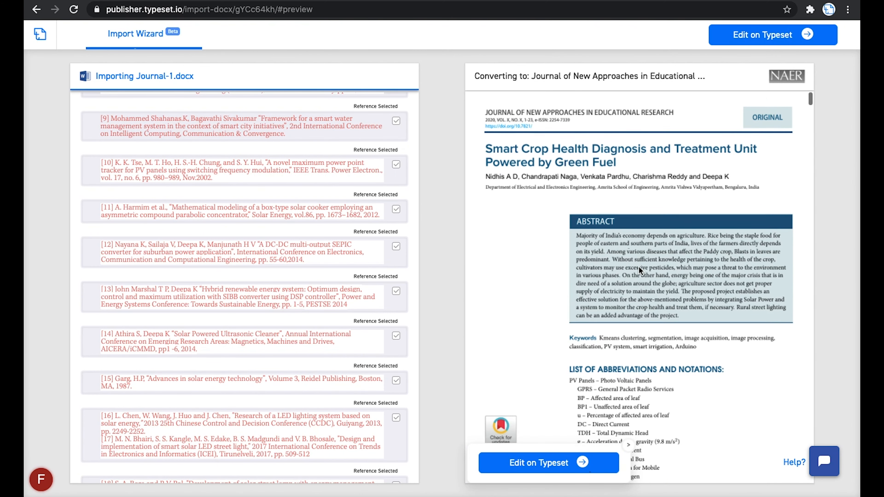
scroll(down, 3)
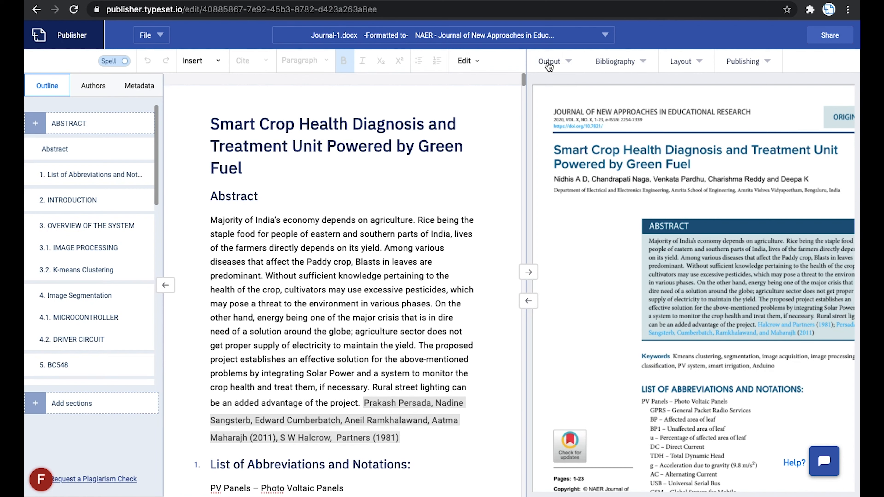
- Choose .xml > Redalyc XML from Output, render it and scroll to the closing reference list
click(549, 61)
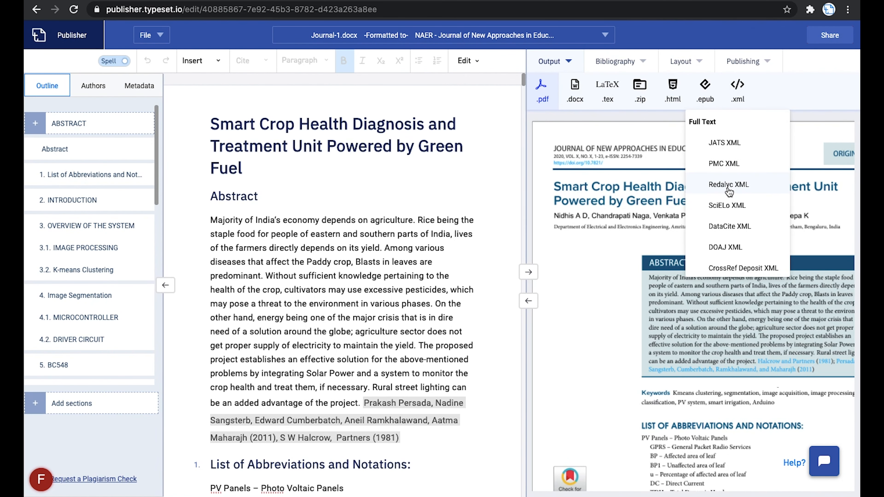
click(728, 185)
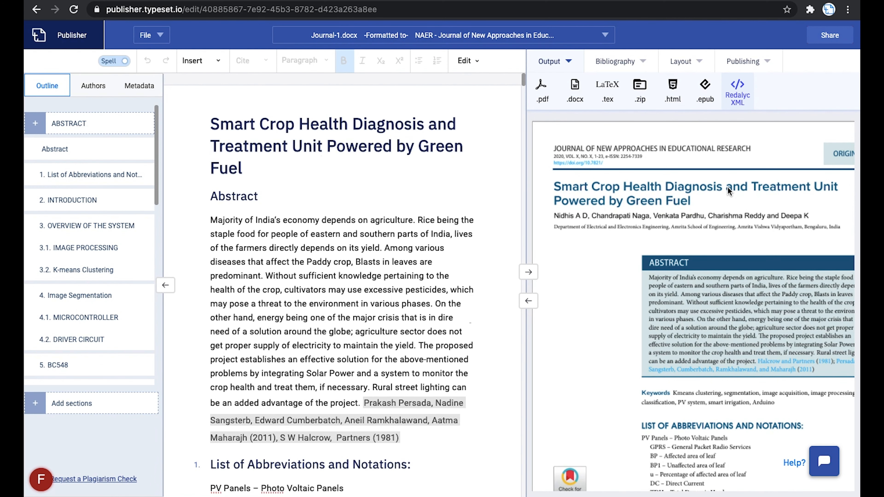
click(736, 90)
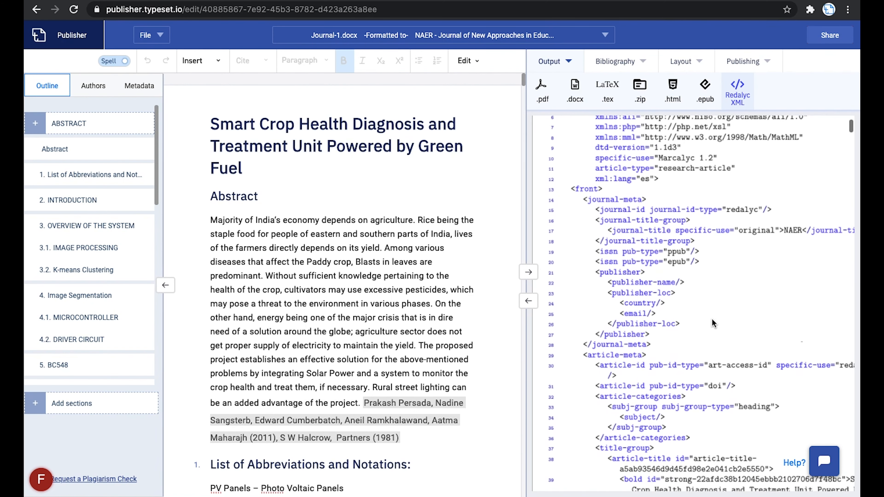
scroll(down, 3)
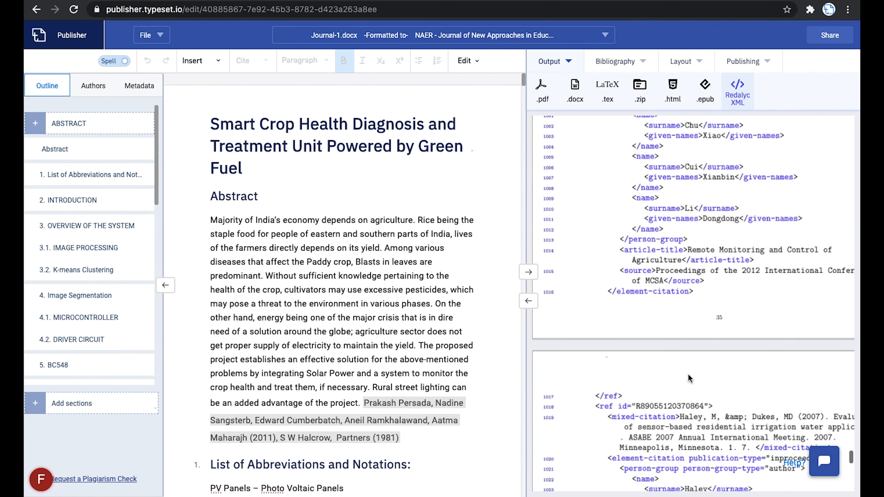
scroll(down, 3)
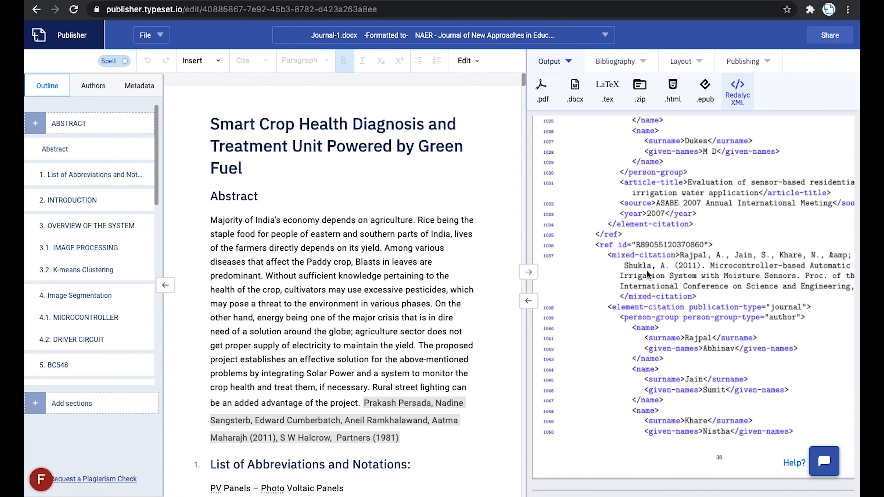
mouse_move(661, 364)
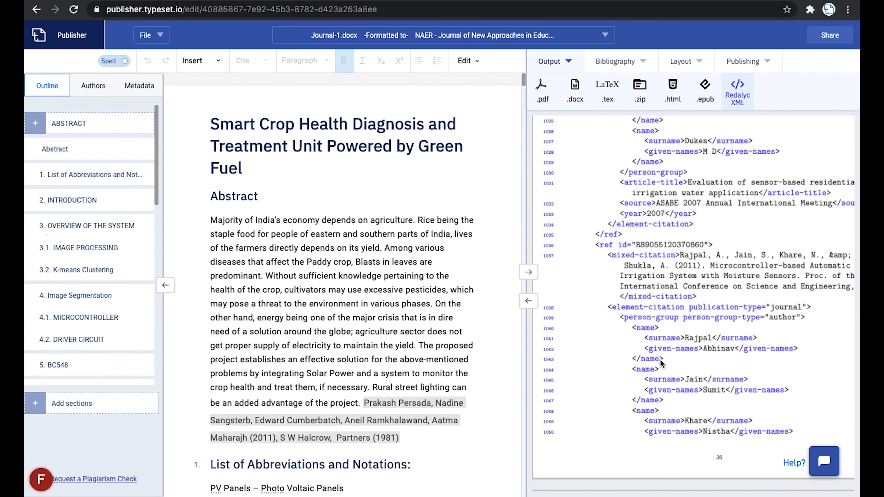
scroll(down, 3)
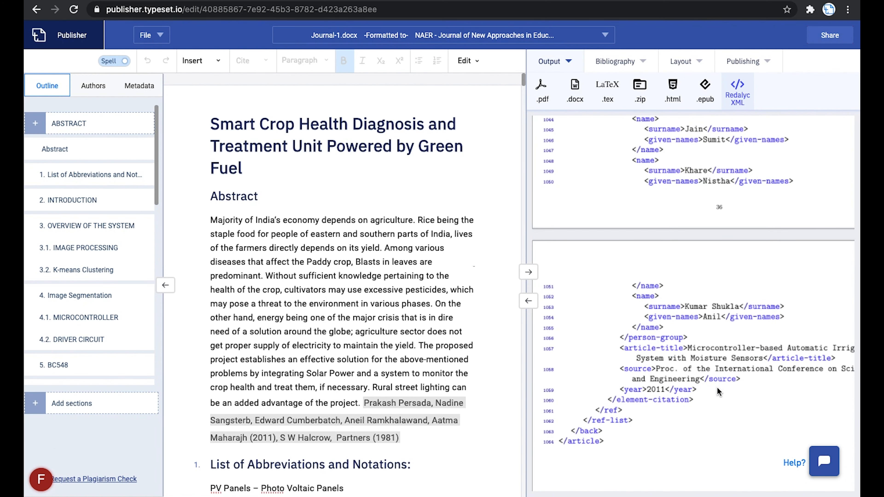
mouse_move(144, 23)
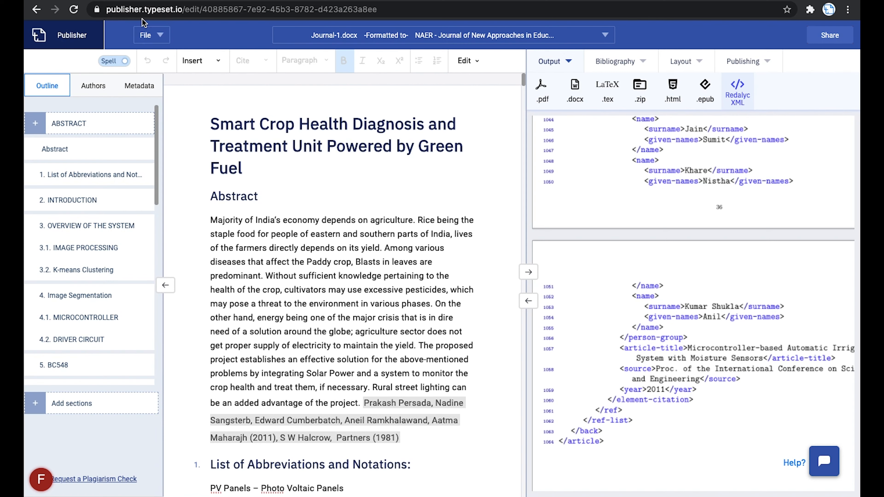
- Save the document as Redalyc XML via File > Save As, downloading the .xml file
click(145, 35)
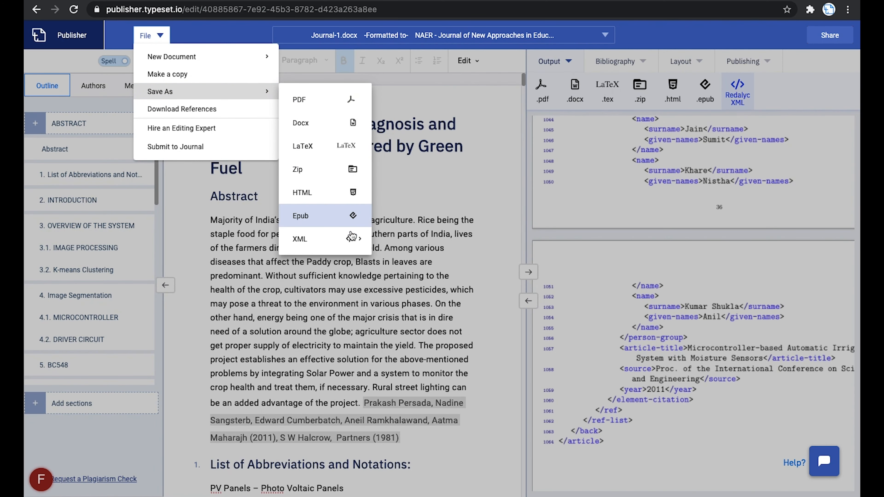
mouse_move(299, 239)
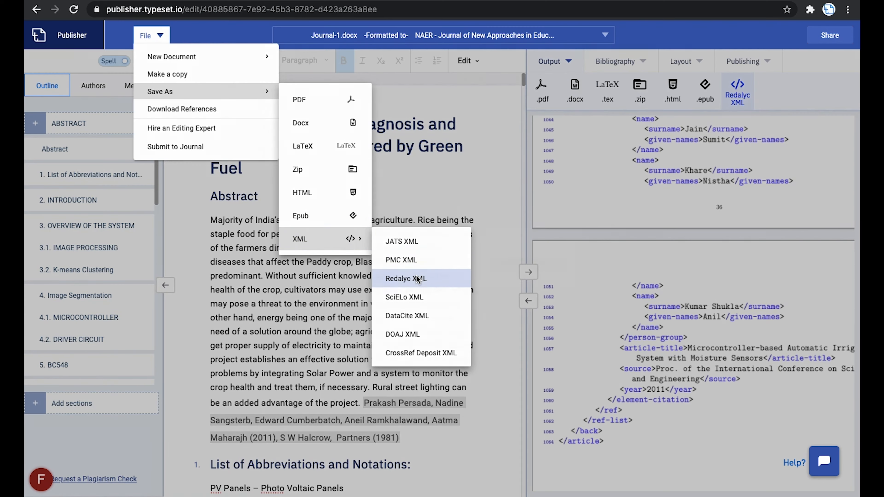
click(406, 278)
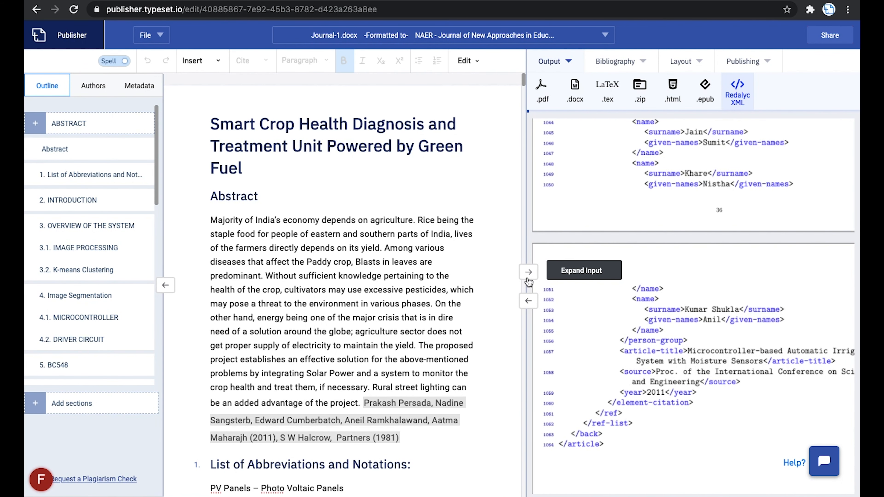
click(737, 90)
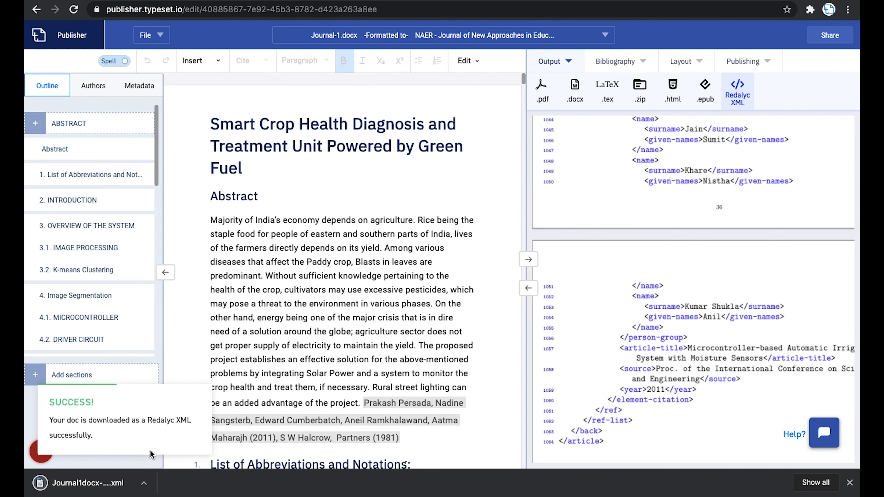